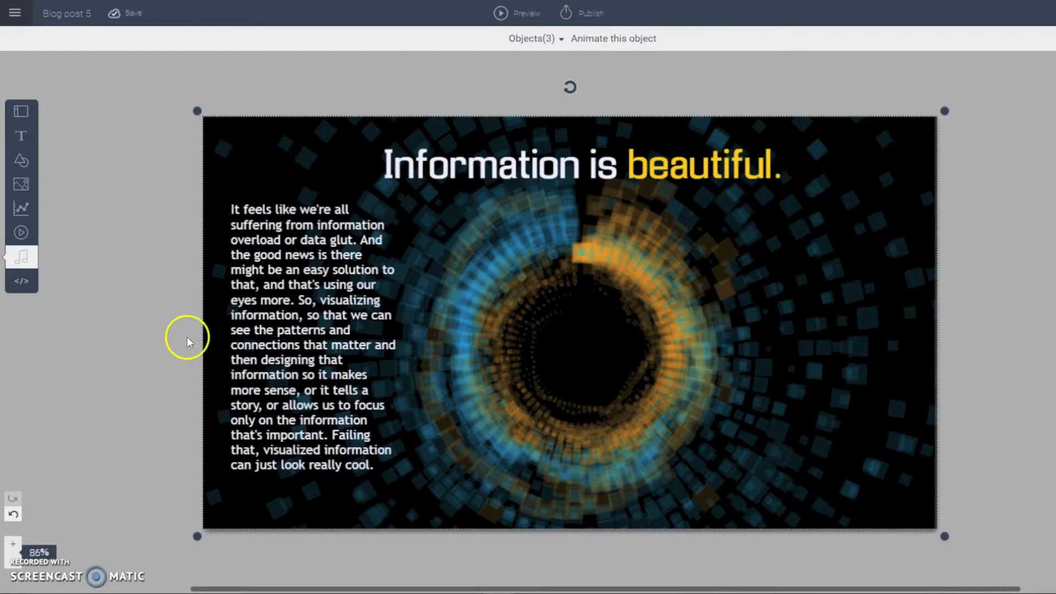
mouse_move(22, 255)
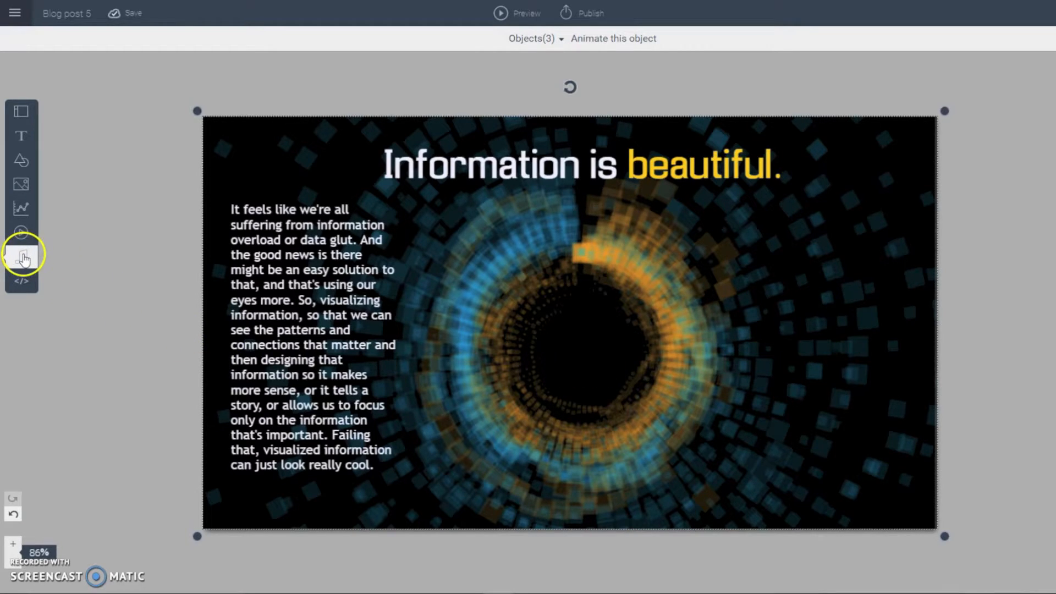
Preview the Chilling VISME Loop and Corporate Electro tracks in the free audio library.
left_click(22, 252)
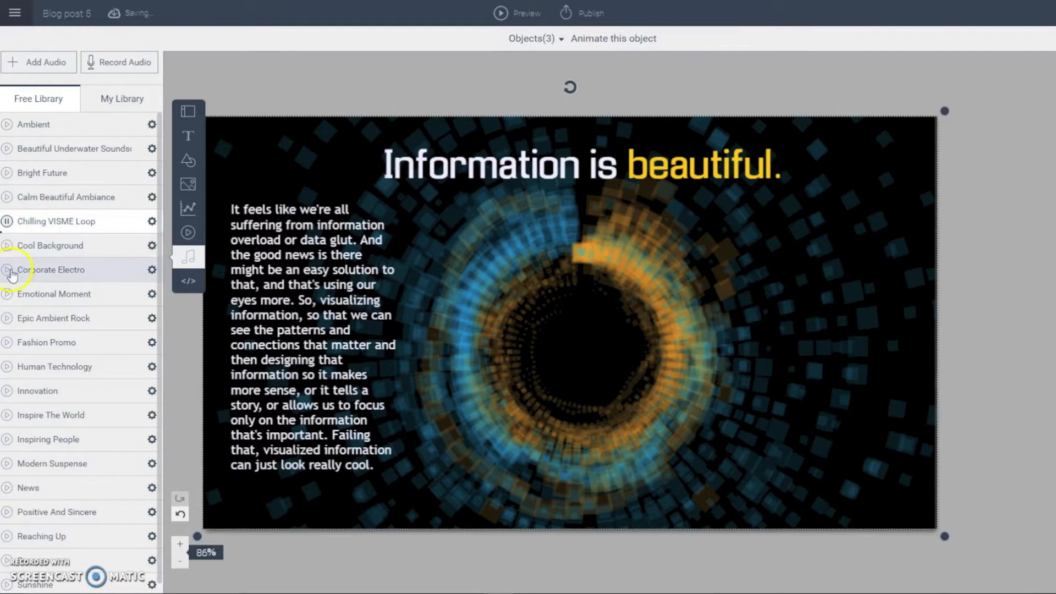
left_click(7, 221)
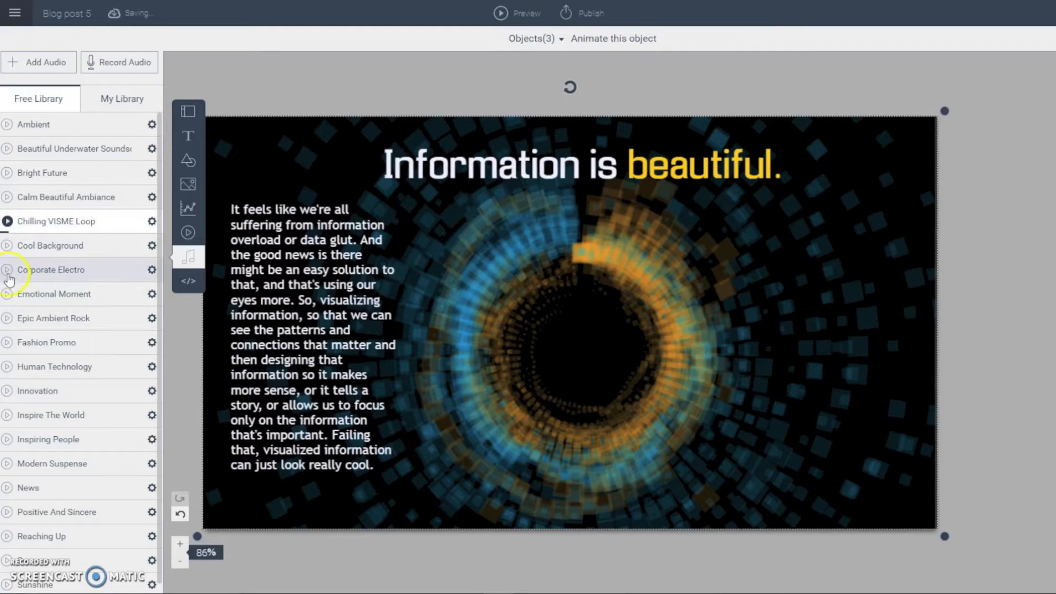
left_click(6, 269)
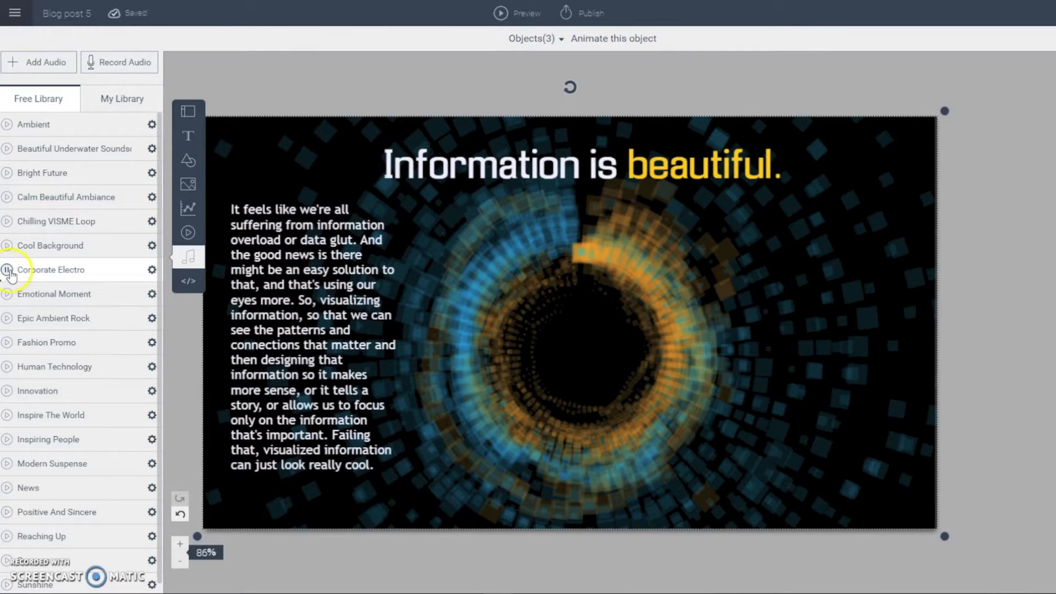
left_click(8, 269)
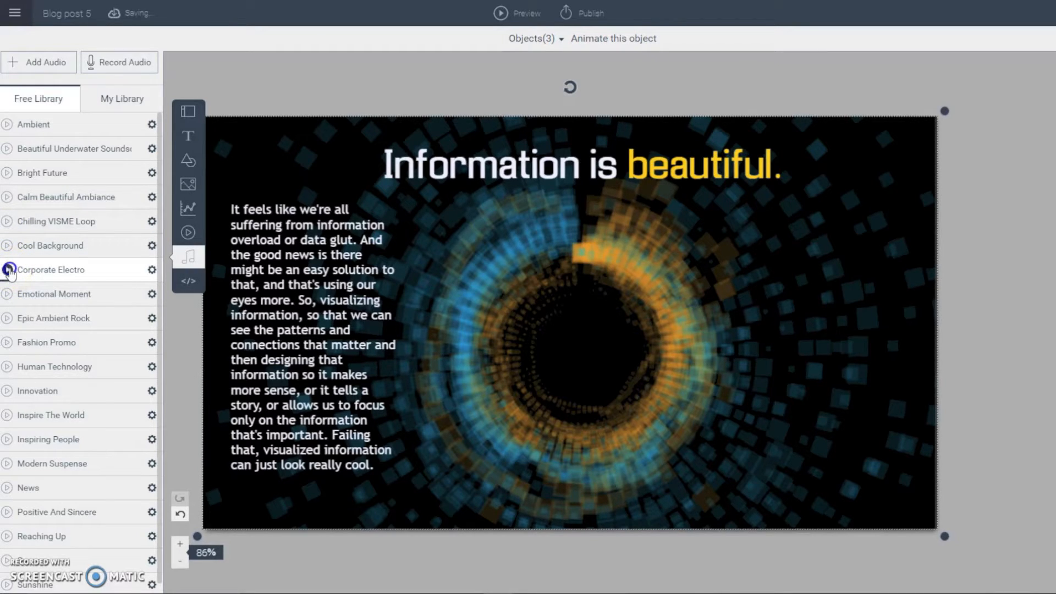
Attach the Corporate Electro track to the slide as its music.
left_click(152, 270)
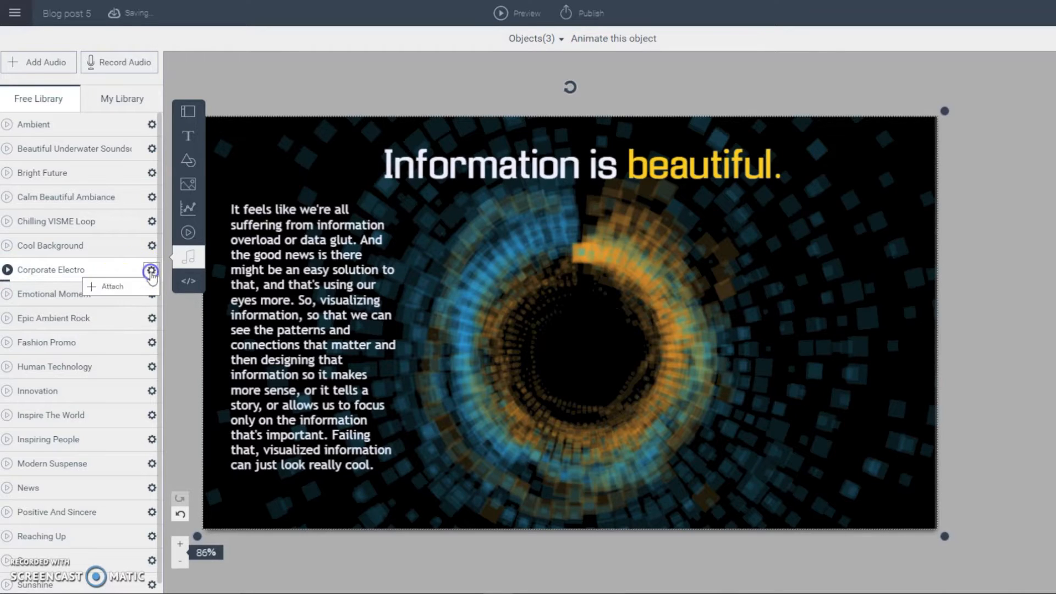
left_click(112, 286)
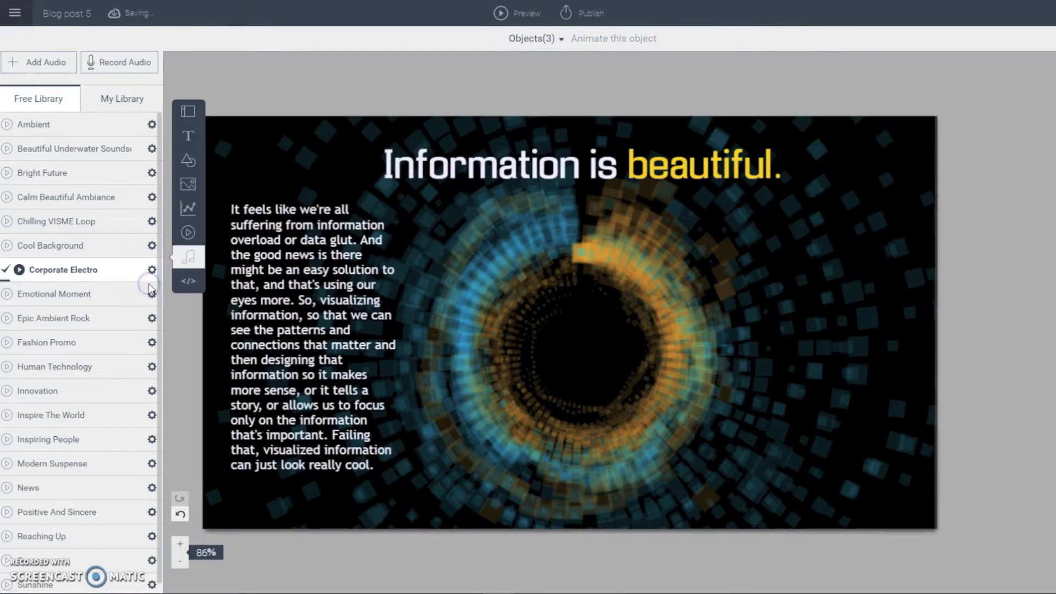
left_click(152, 270)
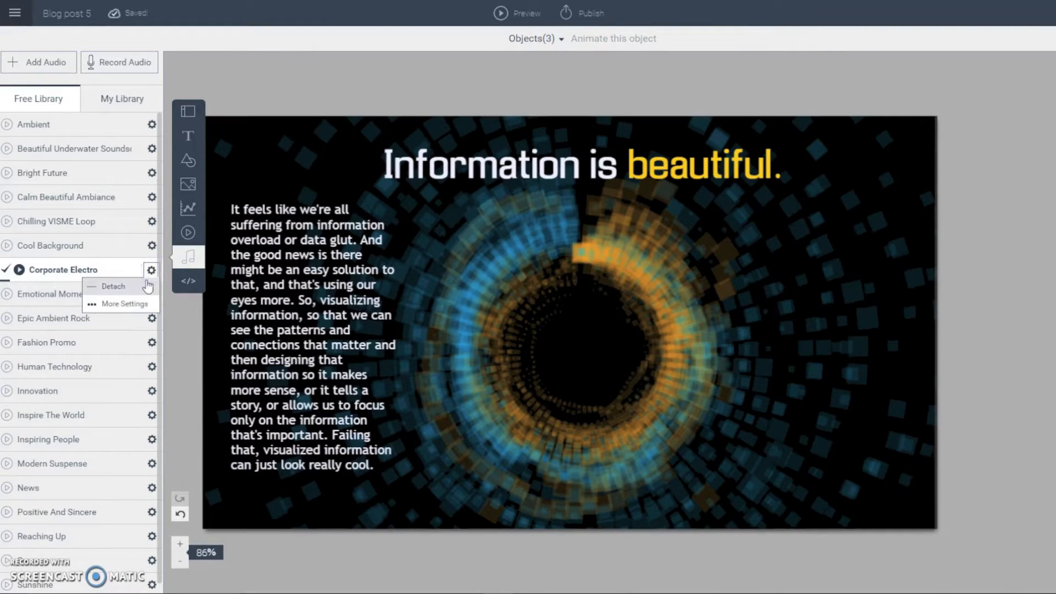
left_click(112, 286)
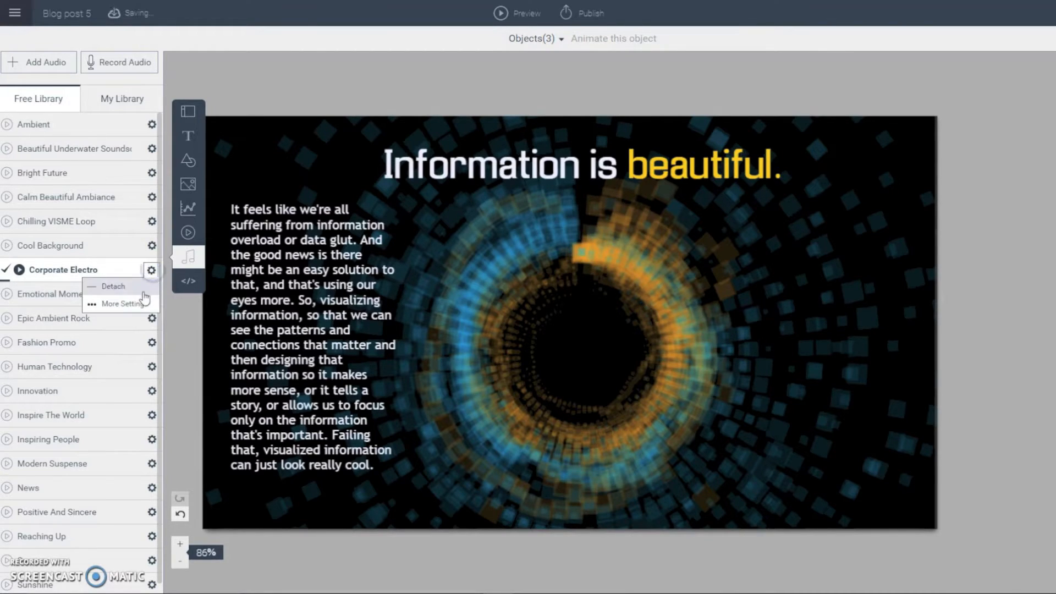
Set the Corporate Electro music to start after 3 seconds at 80% volume with looping toggled.
left_click(123, 304)
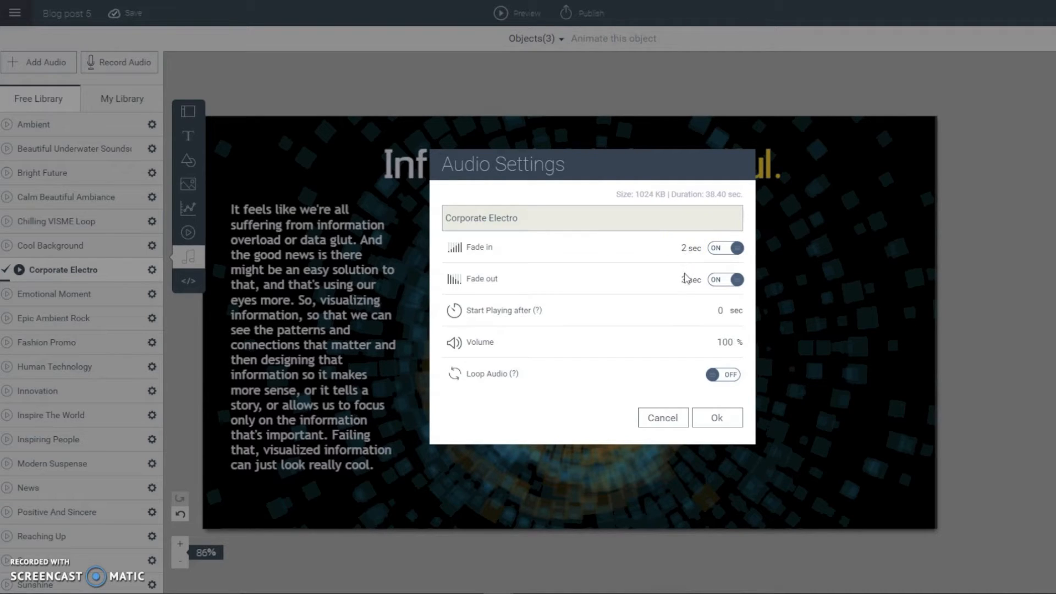
left_click(677, 279)
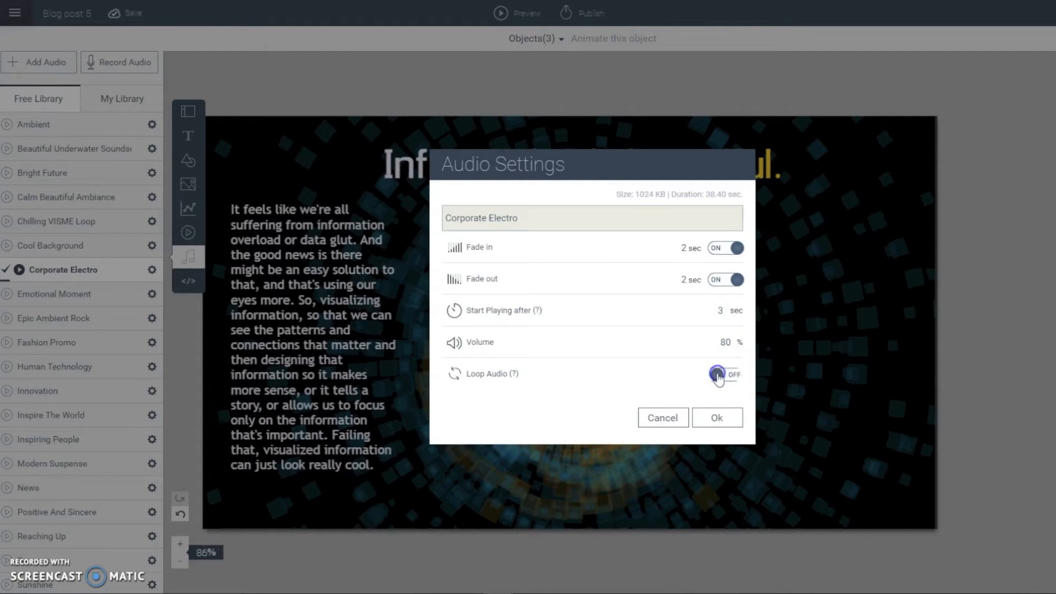
left_click(717, 418)
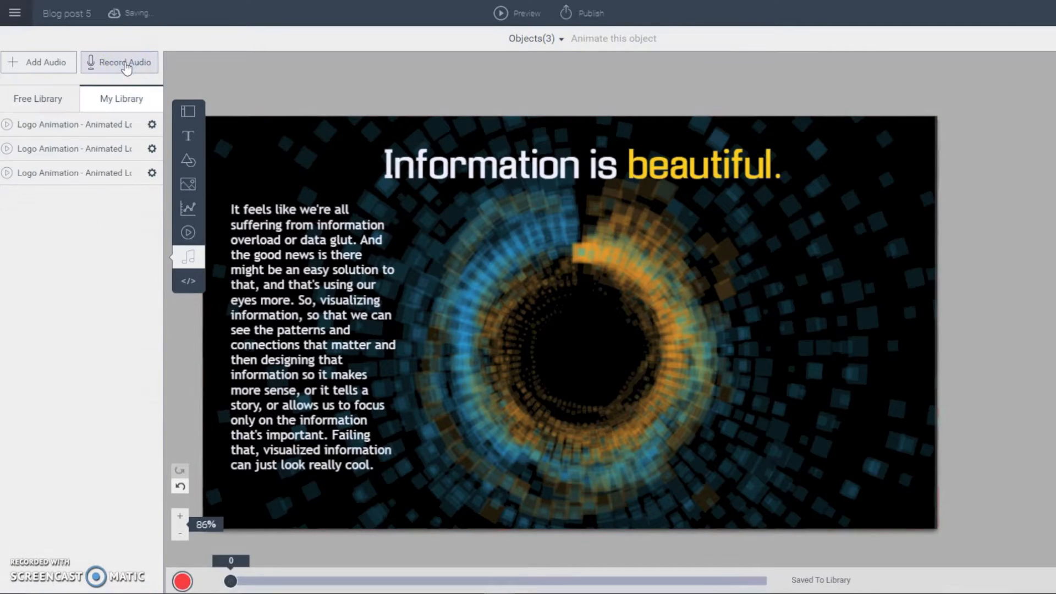
Start recording a spoken narration for the slide from the recording bar.
left_click(185, 581)
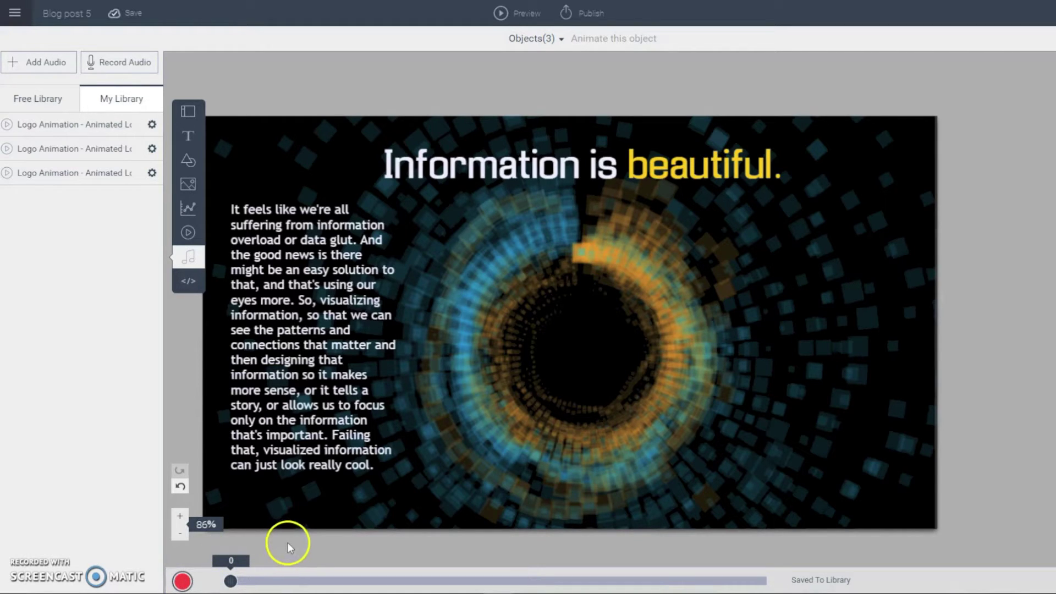
left_click(312, 336)
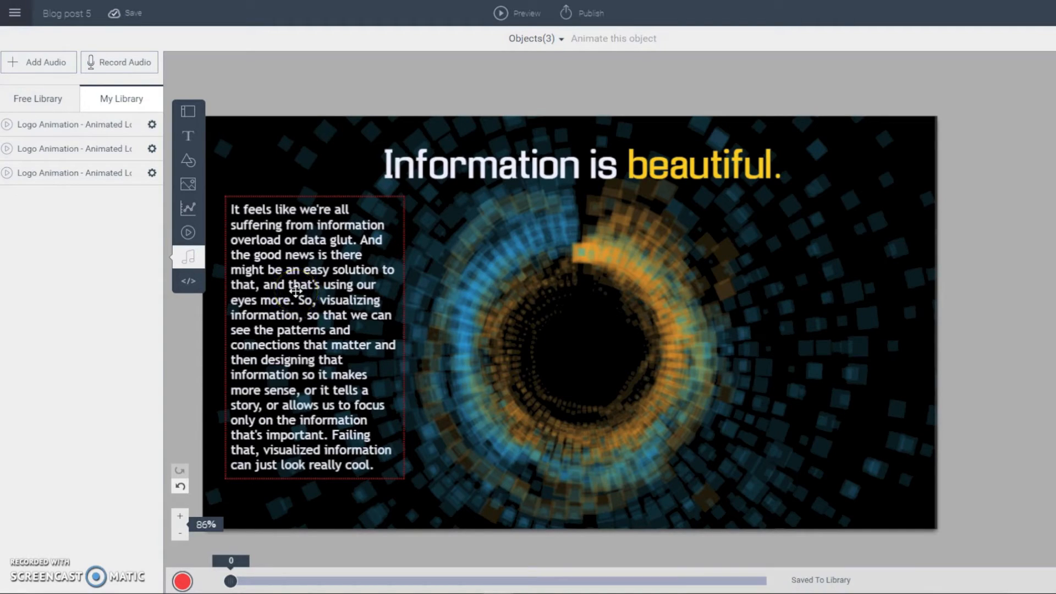
mouse_move(223, 374)
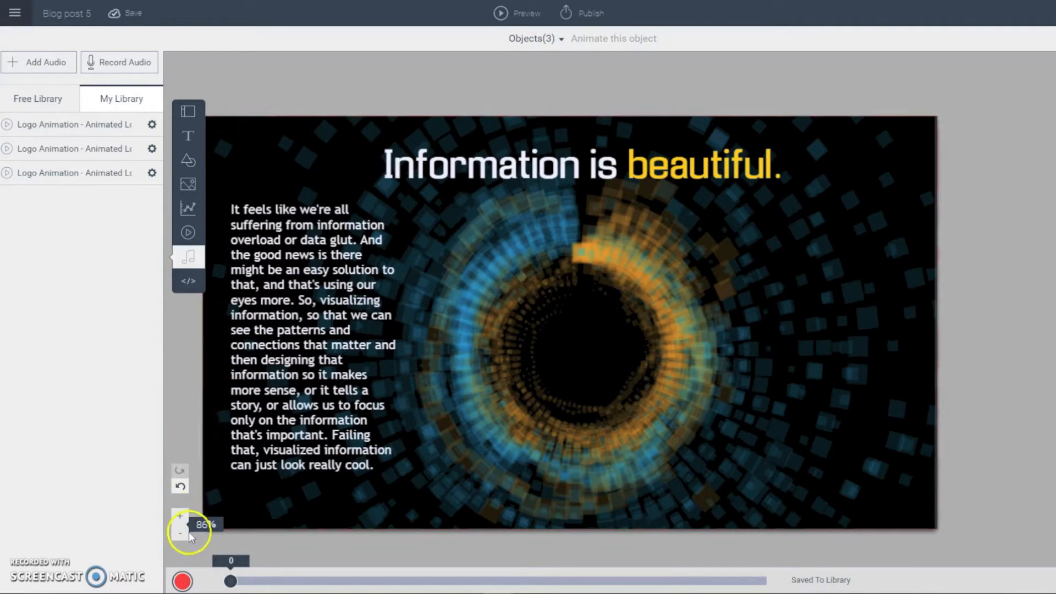
mouse_move(181, 581)
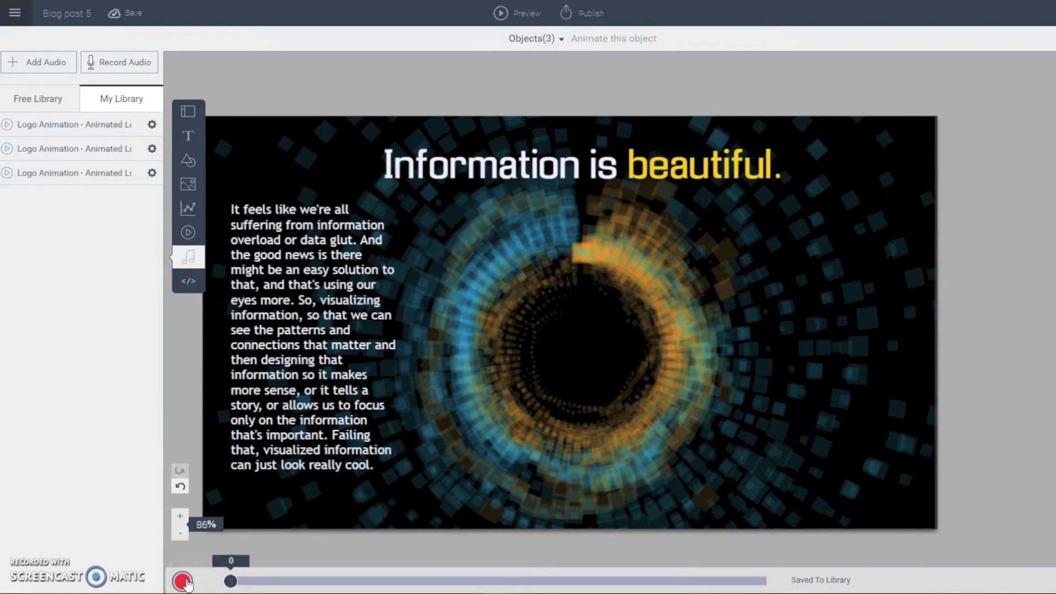
left_click(181, 581)
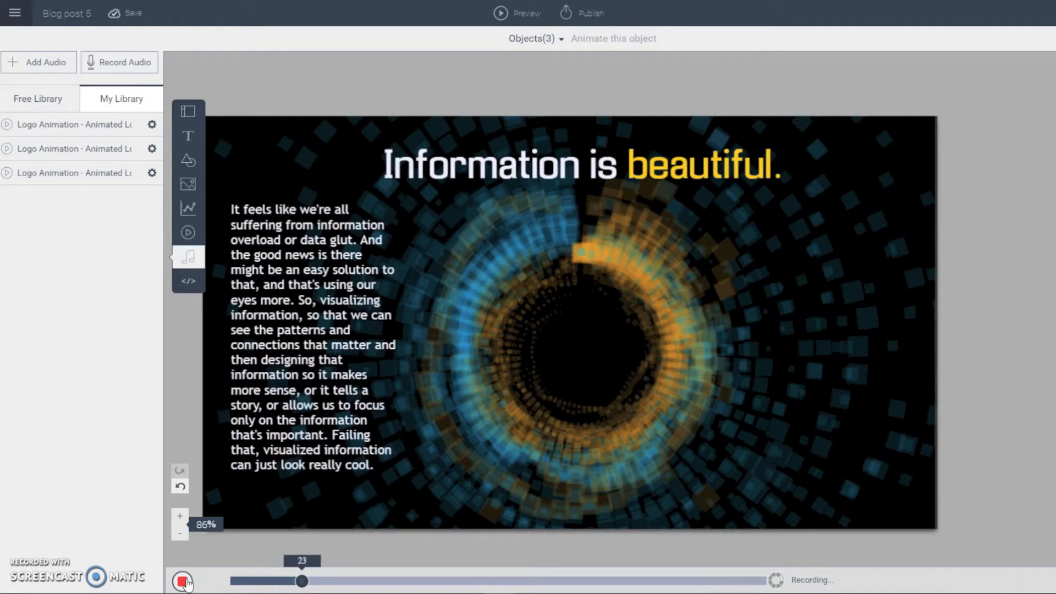
Stop the narration, play it back, and save it to My Library attached to the slide.
left_click(184, 581)
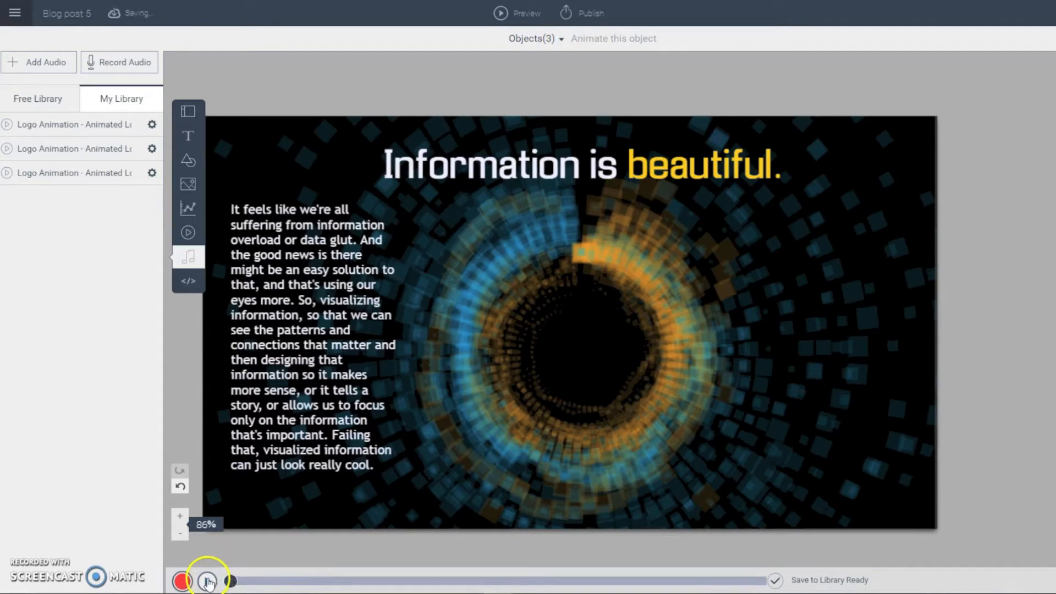
left_click(203, 579)
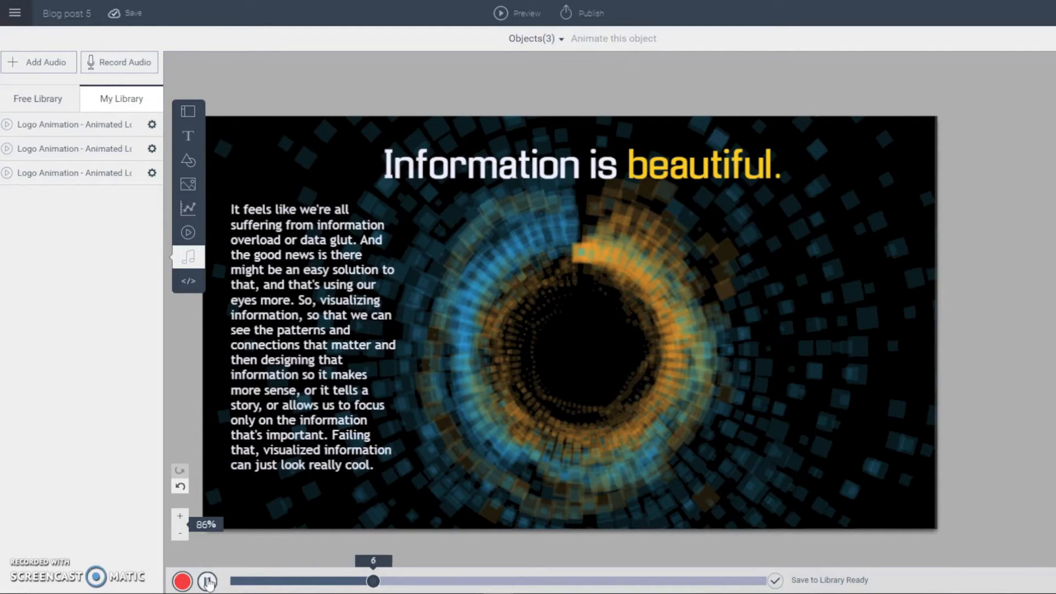
left_click(205, 581)
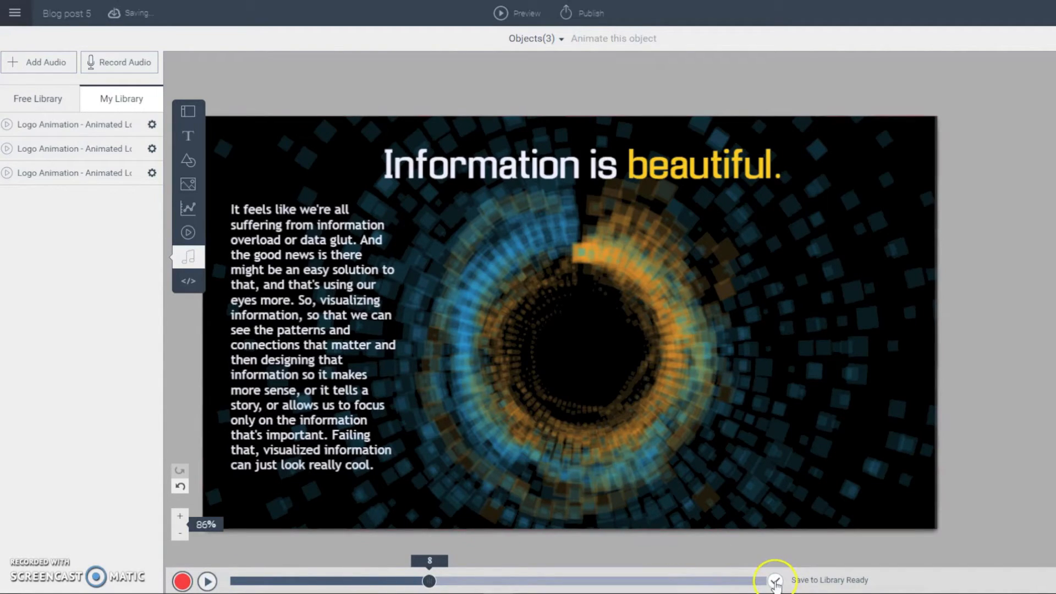
left_click(773, 580)
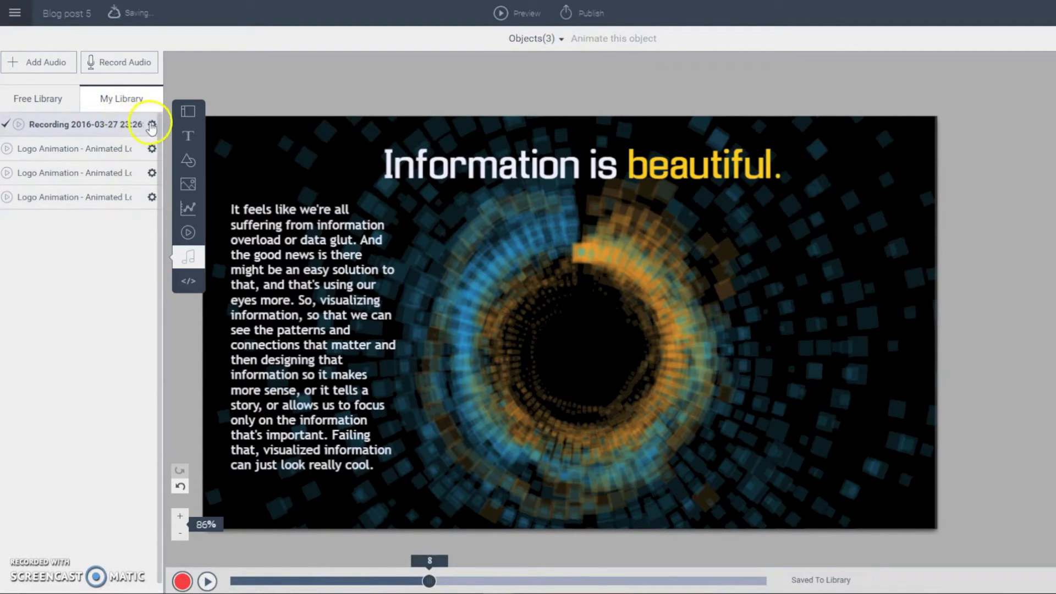
left_click(152, 125)
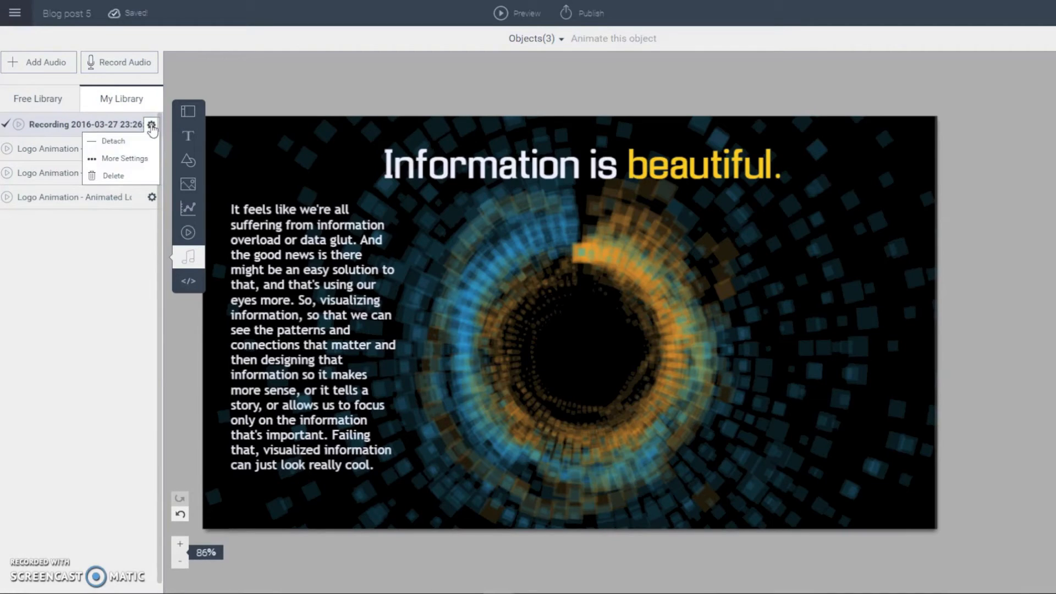
left_click(112, 140)
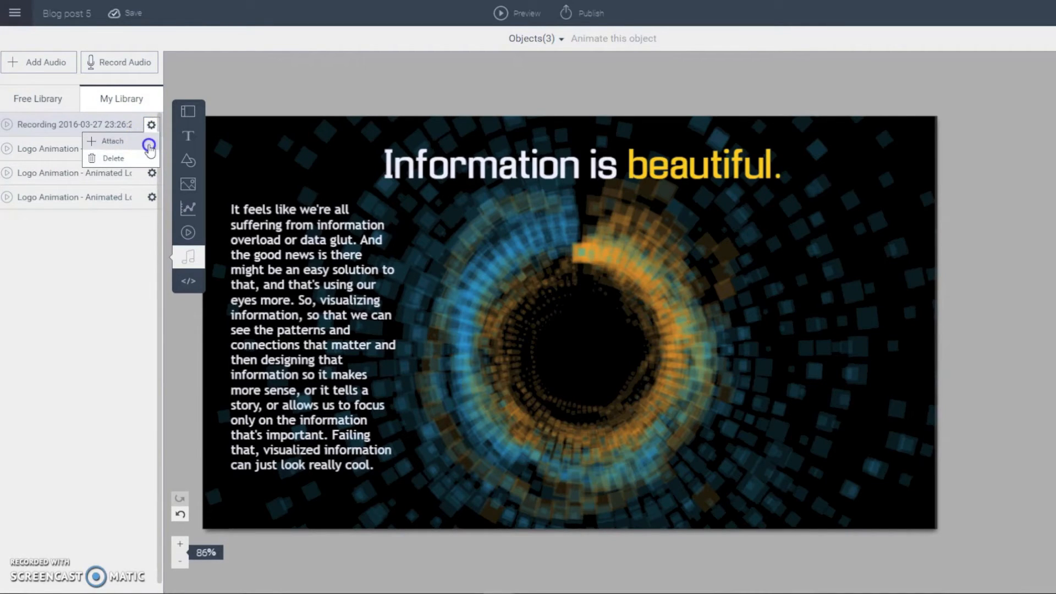
left_click(111, 141)
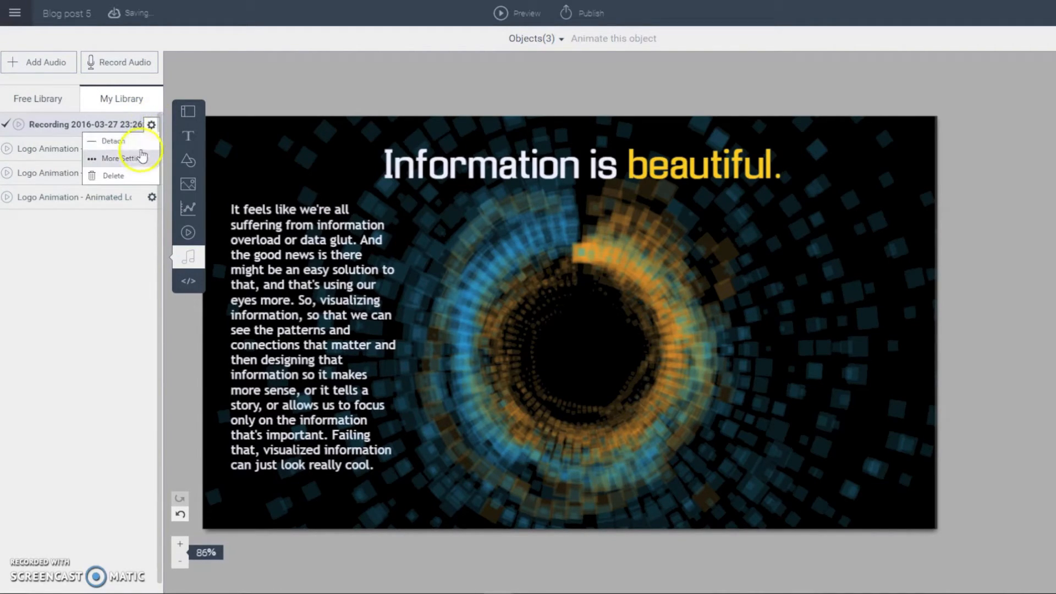
left_click(114, 158)
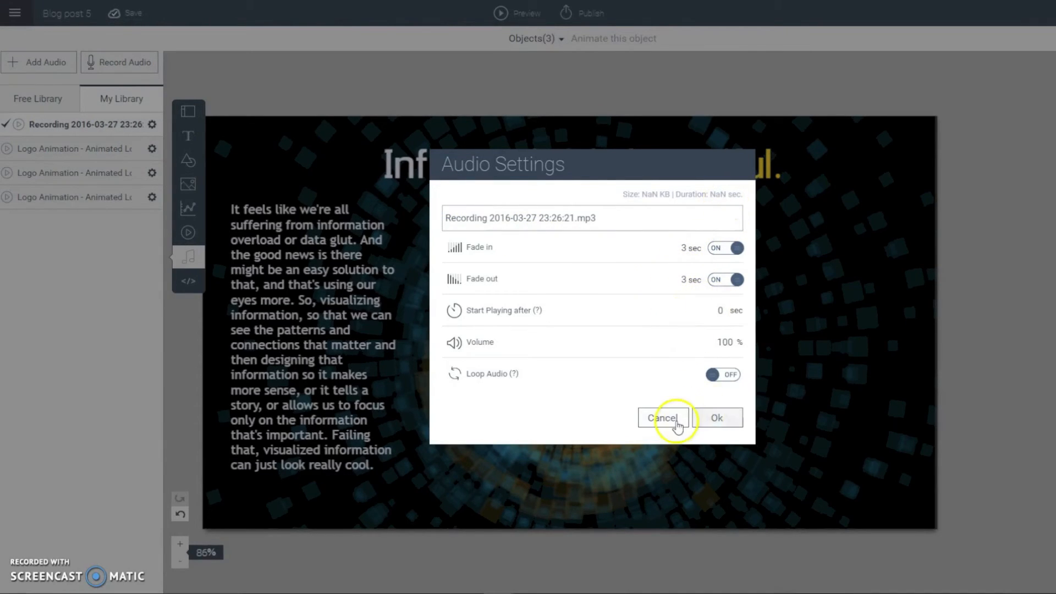
left_click(663, 418)
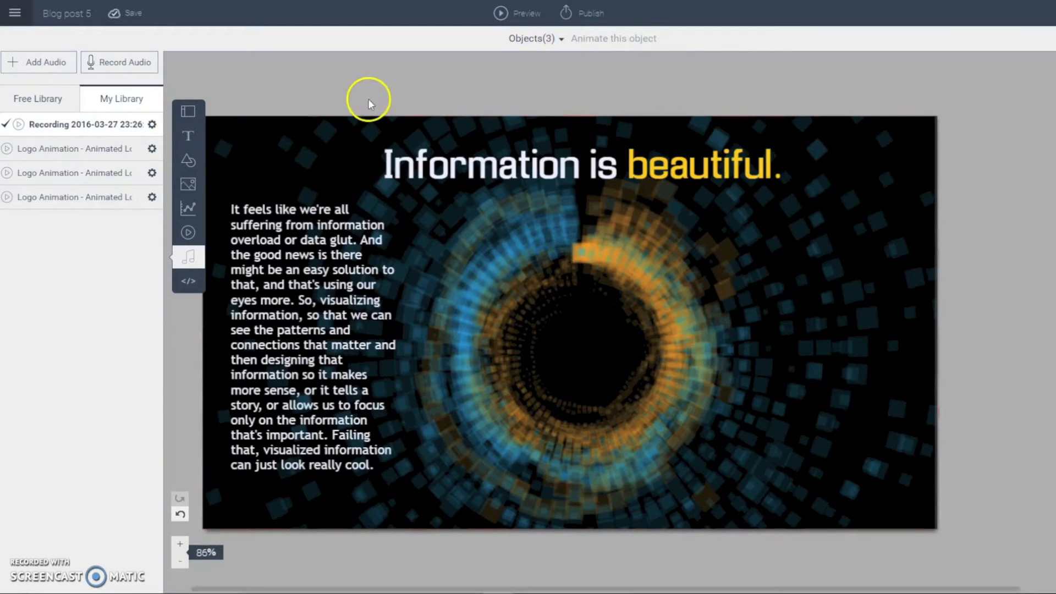
mouse_move(574, 16)
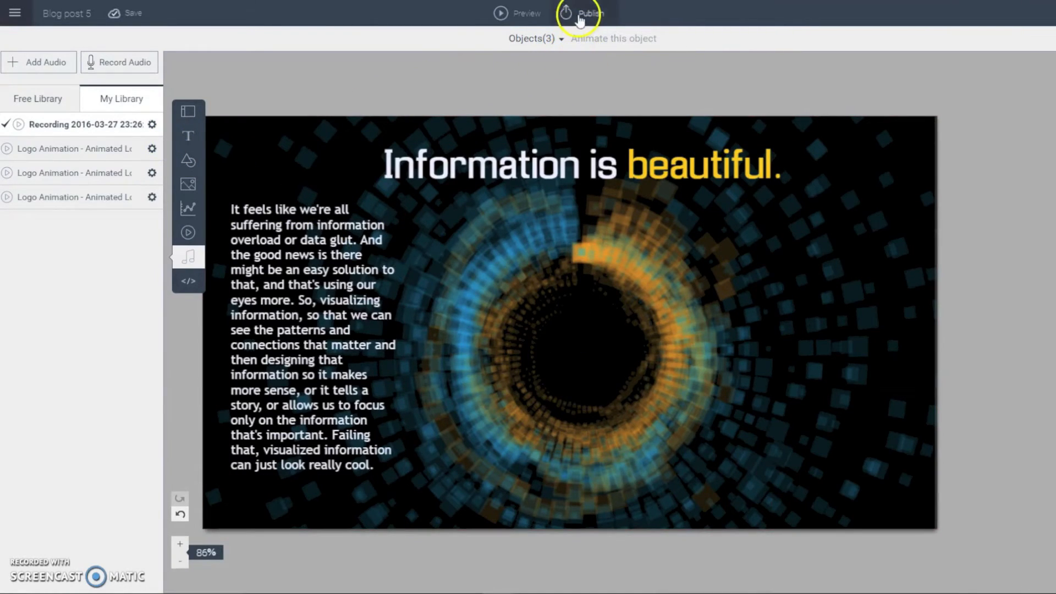
Publish the slide and view its live published page.
left_click(567, 12)
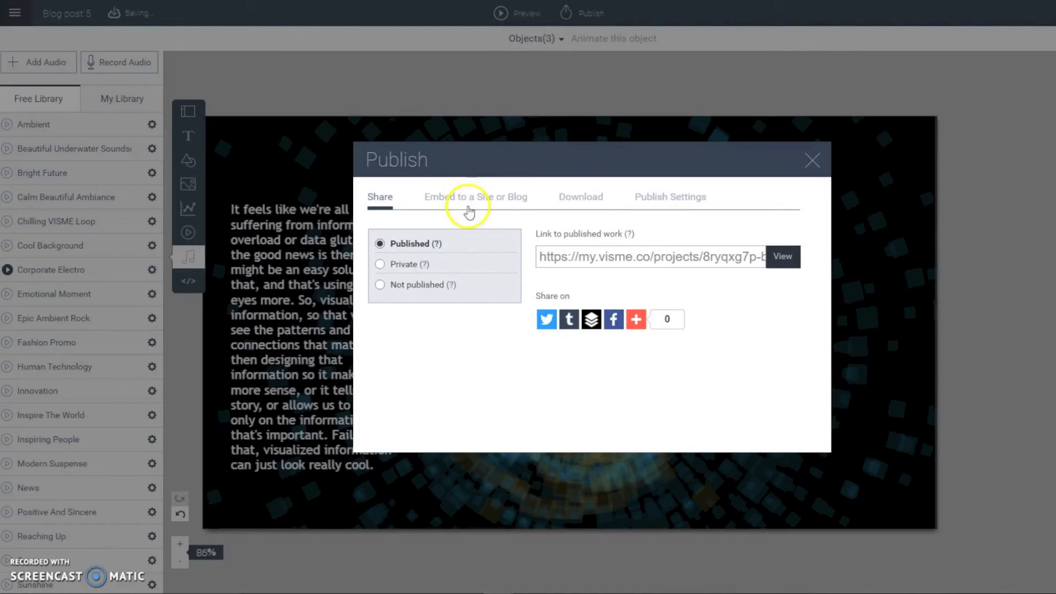
left_click(783, 256)
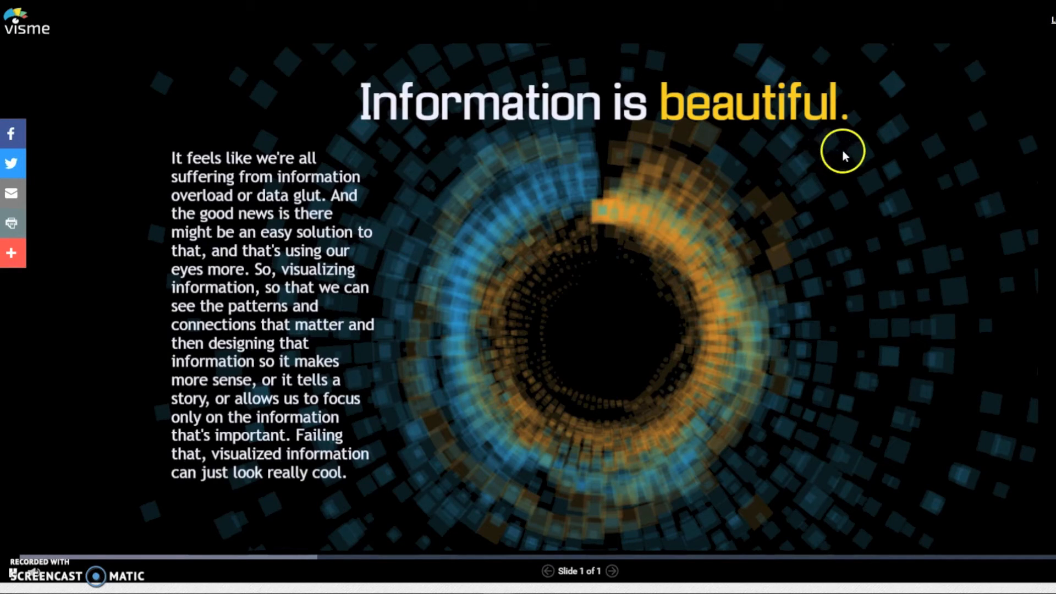
mouse_move(640, 71)
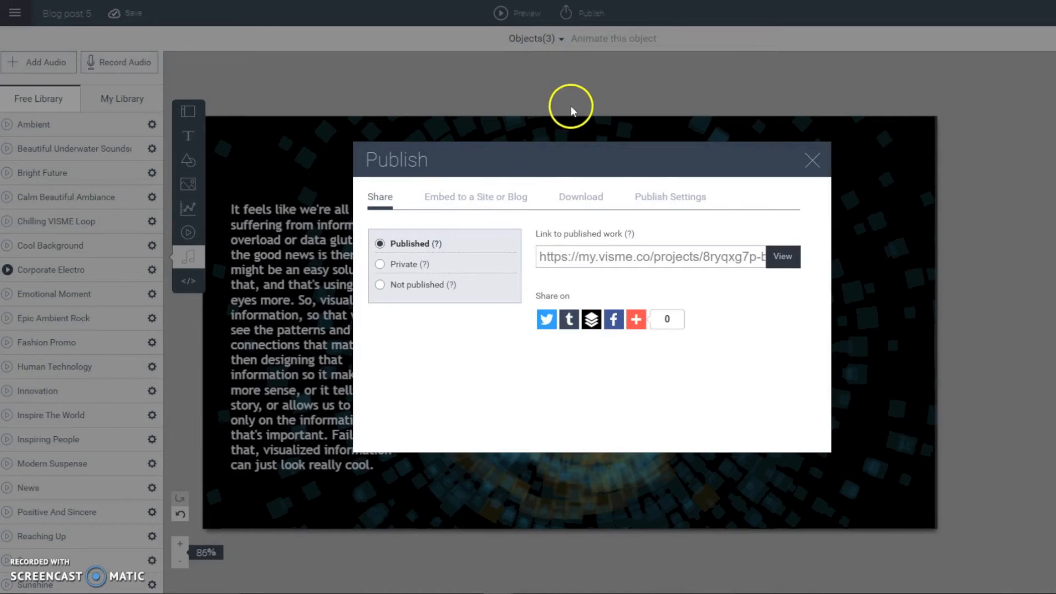
Delete the body paragraph so only the title remains, then return to publishing.
left_click(811, 160)
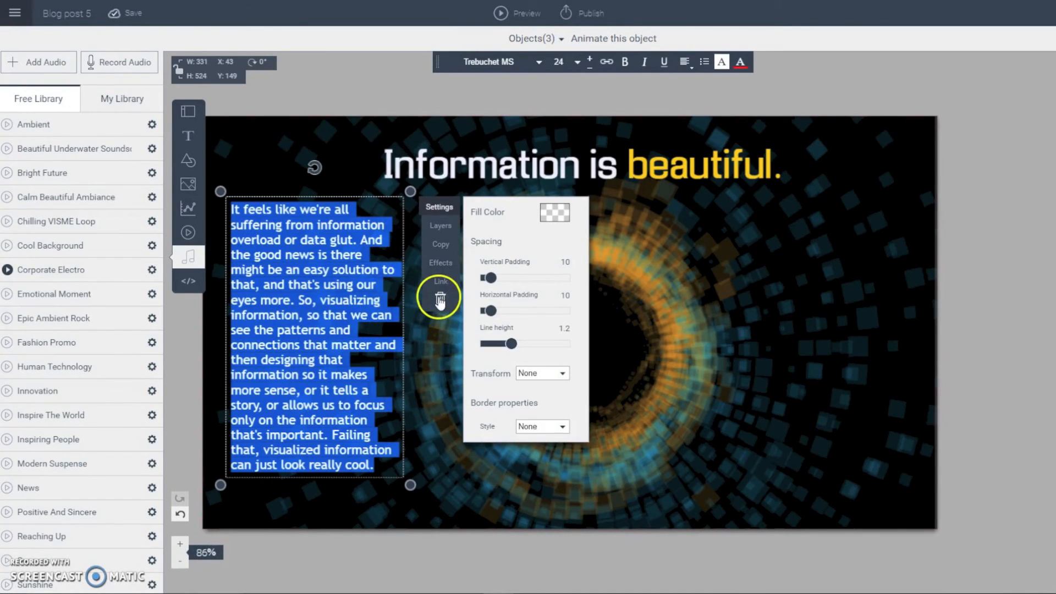
left_click(440, 298)
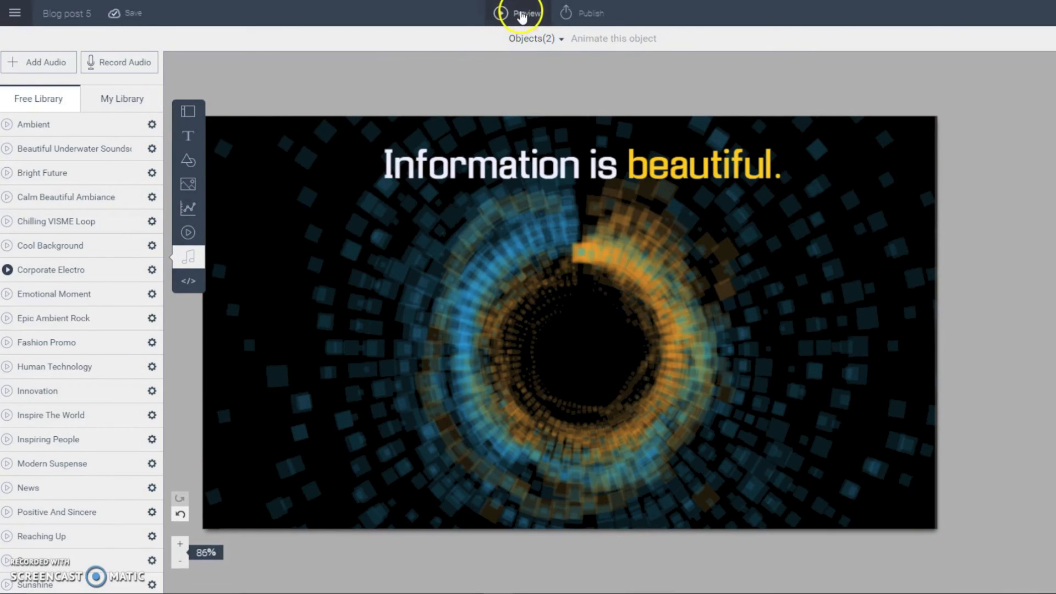
left_click(591, 13)
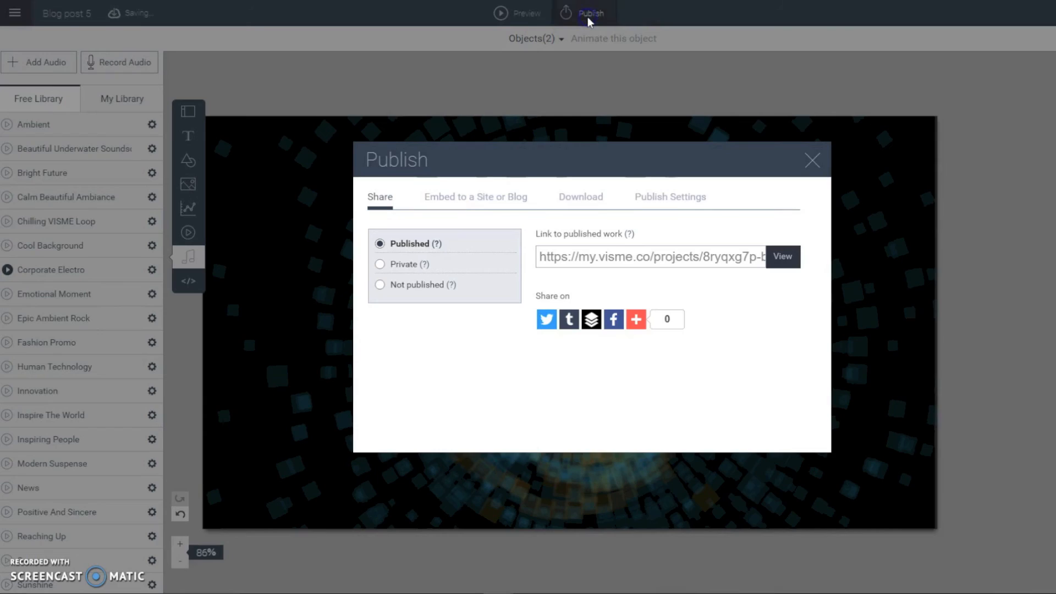
Browse the Embed and Download options and reach Publish Settings.
left_click(475, 196)
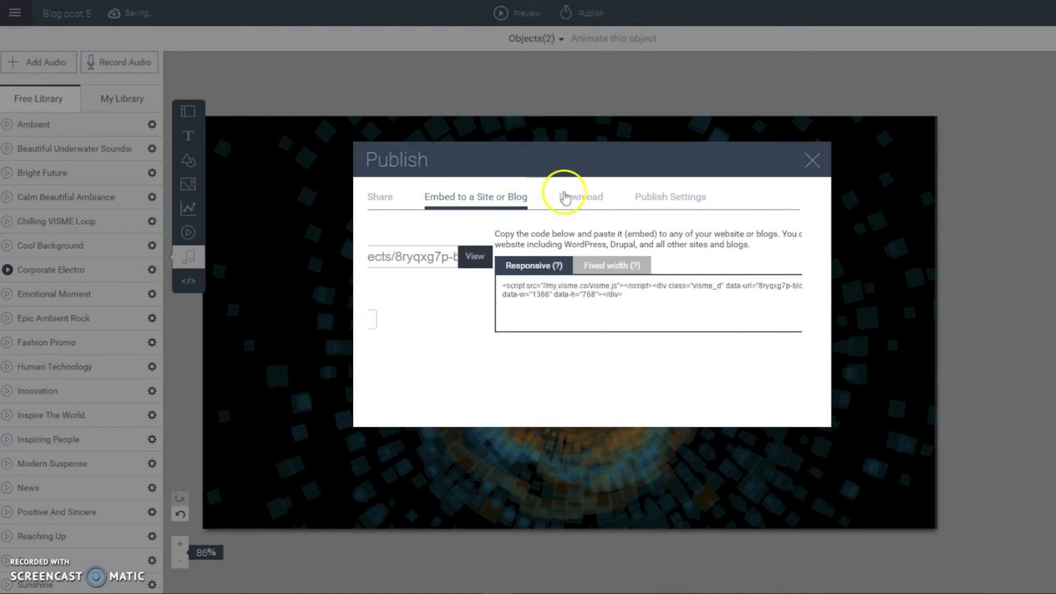
left_click(581, 196)
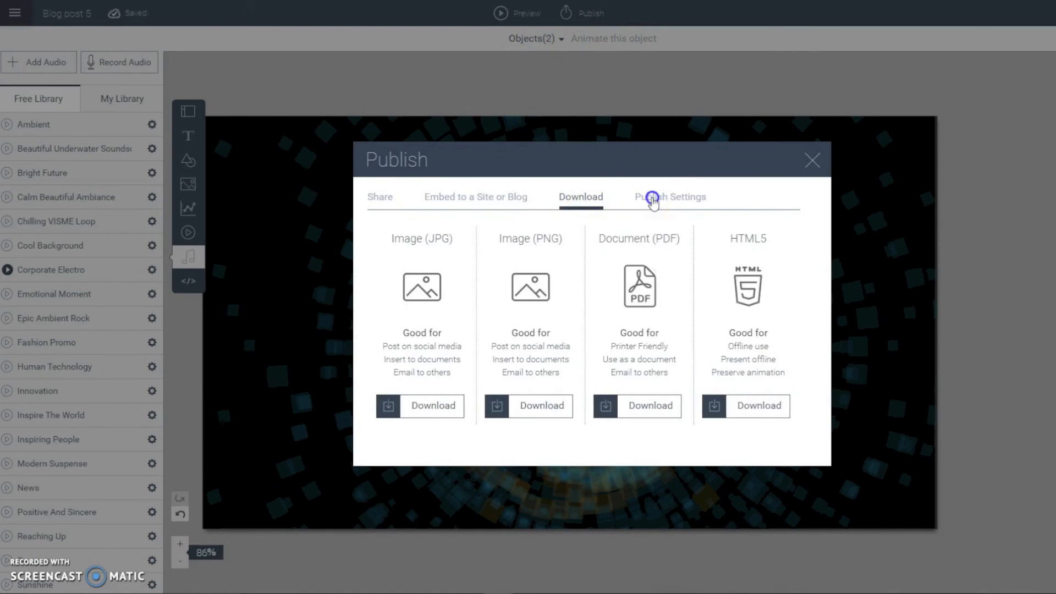
left_click(656, 197)
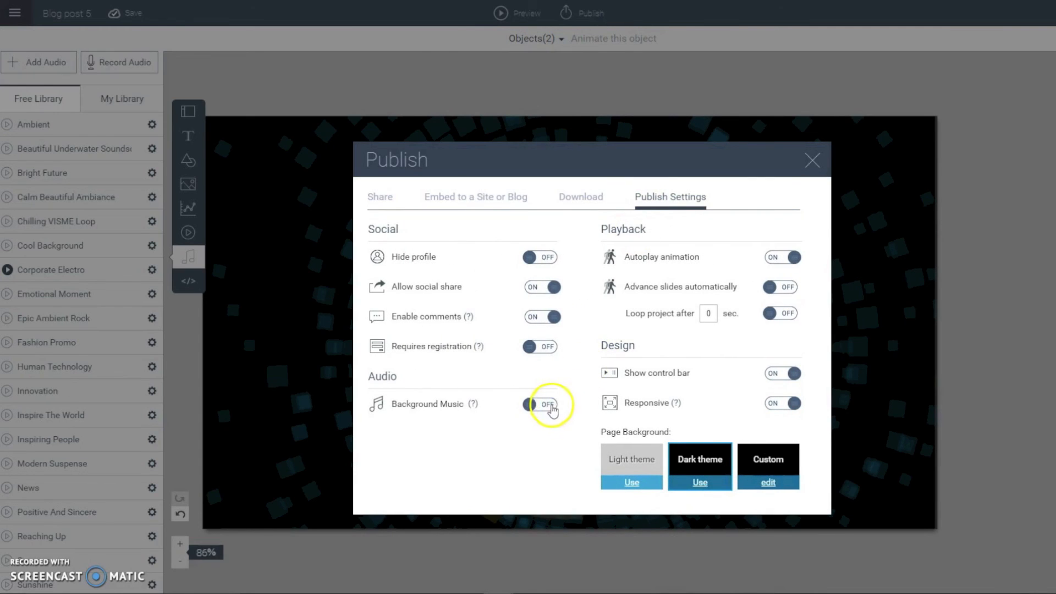
Turn background music on with the Human Technology track and close the publishing options.
left_click(540, 404)
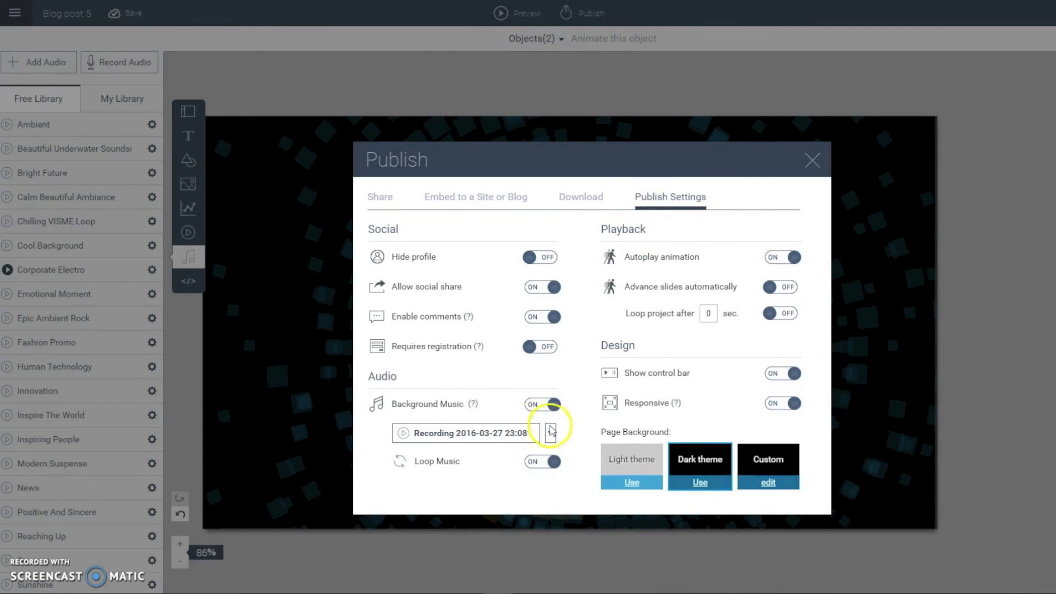
left_click(550, 433)
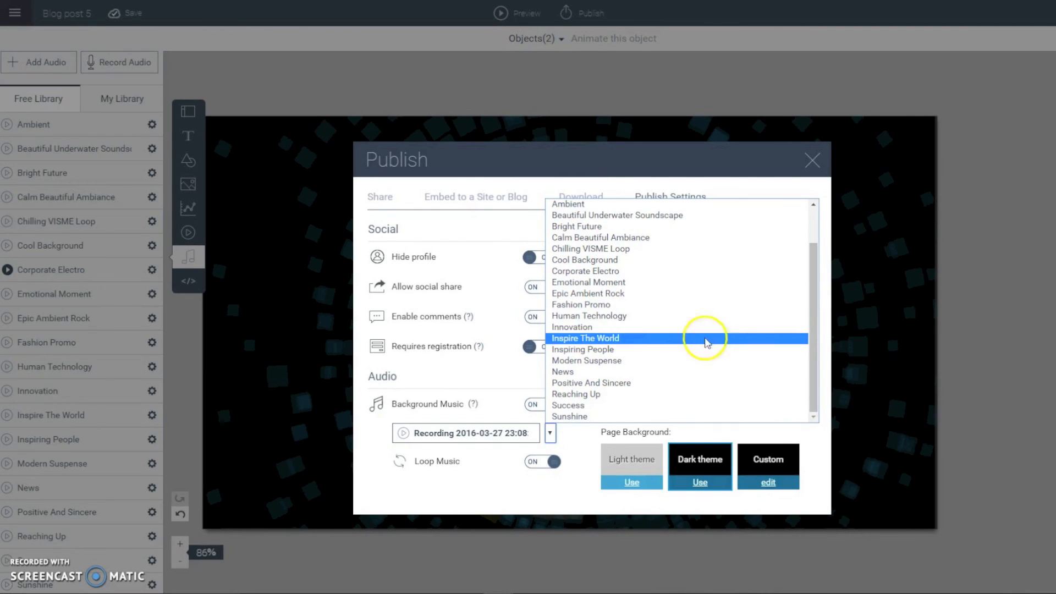
mouse_move(652, 316)
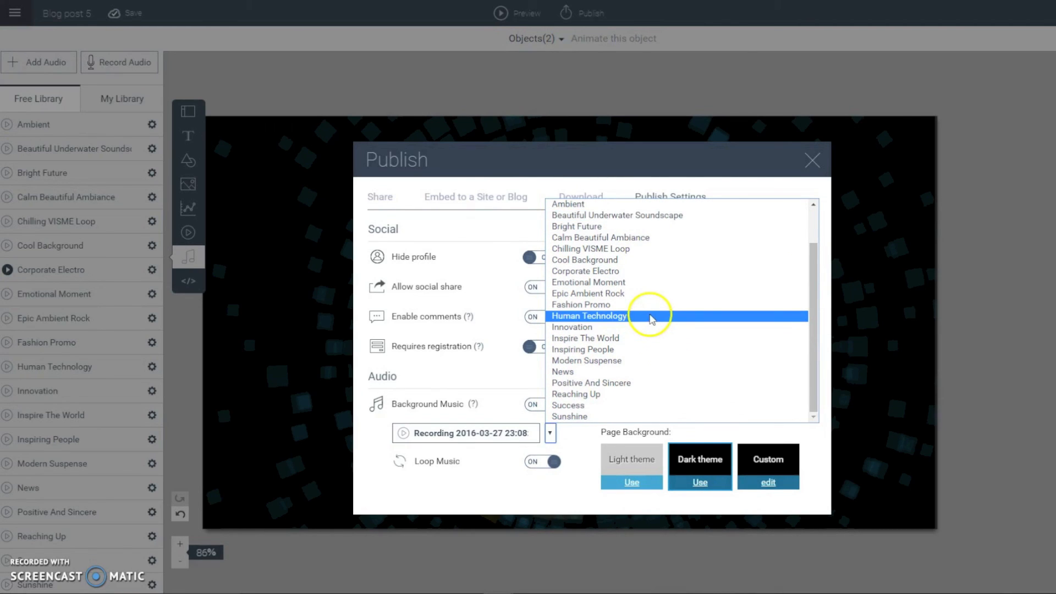
left_click(590, 316)
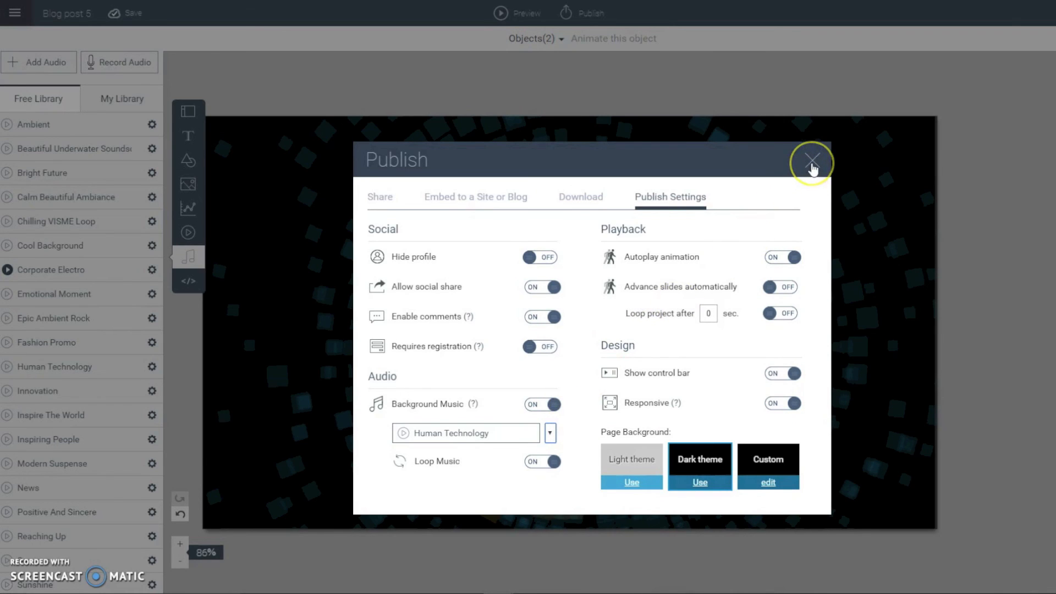
left_click(812, 161)
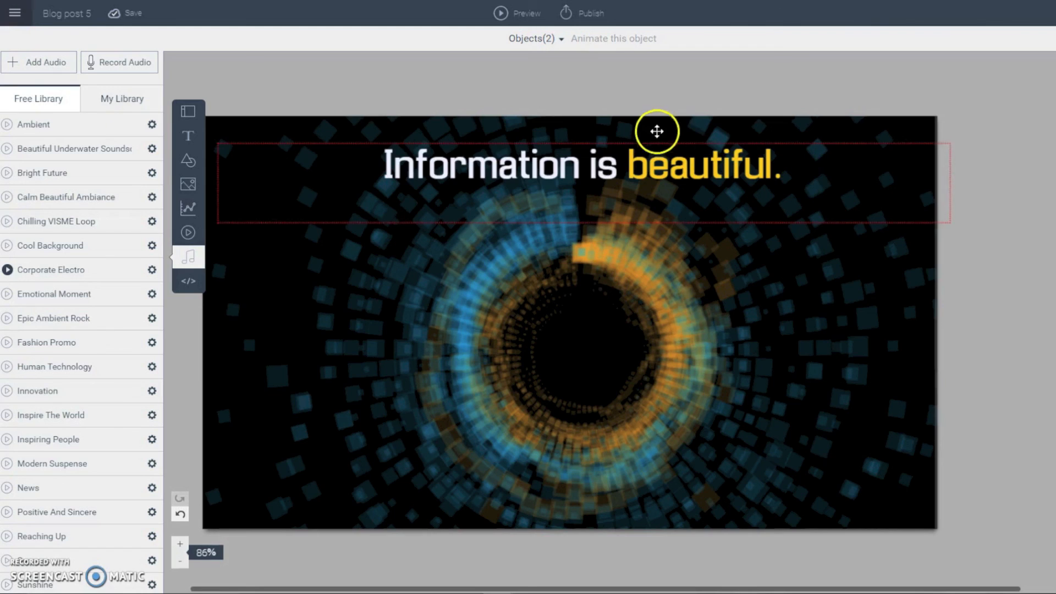